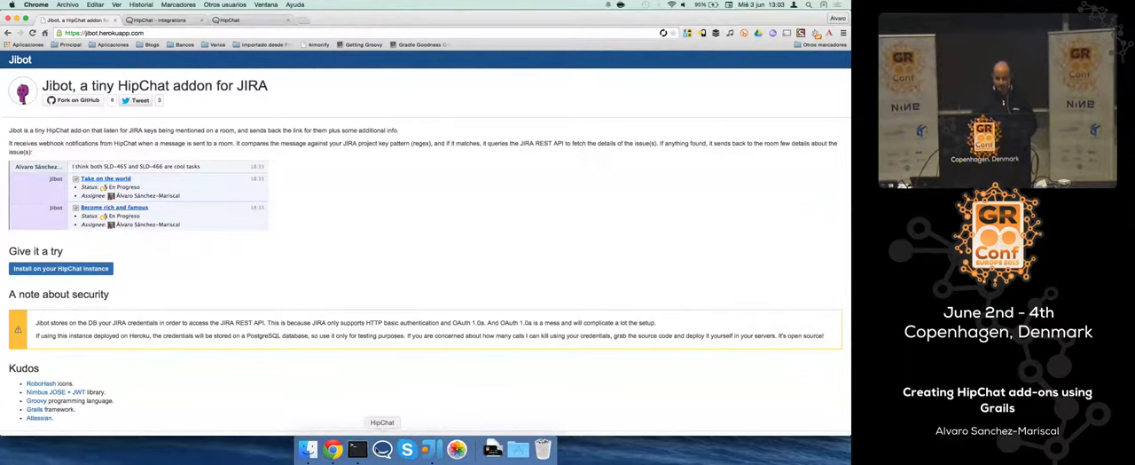
# Run ./grailsw -debug run-app in the terminal to start the Jibot Grails app in debug mode.
pyautogui.click(358, 449)
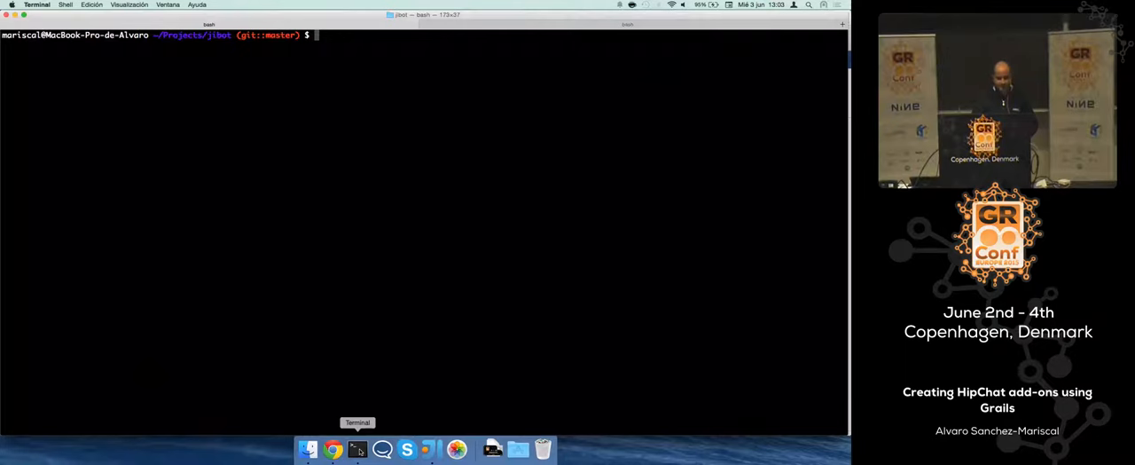
pyautogui.write('./grailsw -debug run-app')
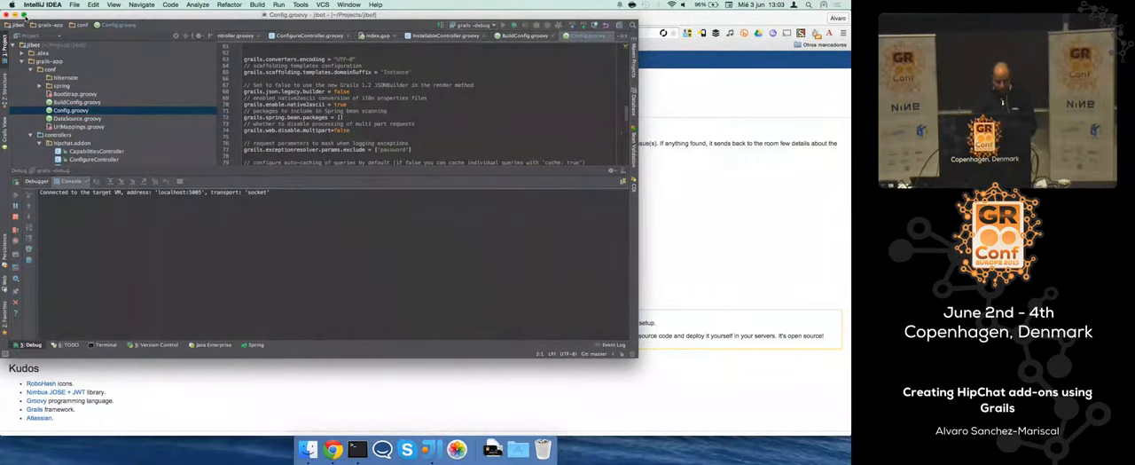
pyautogui.click(333, 449)
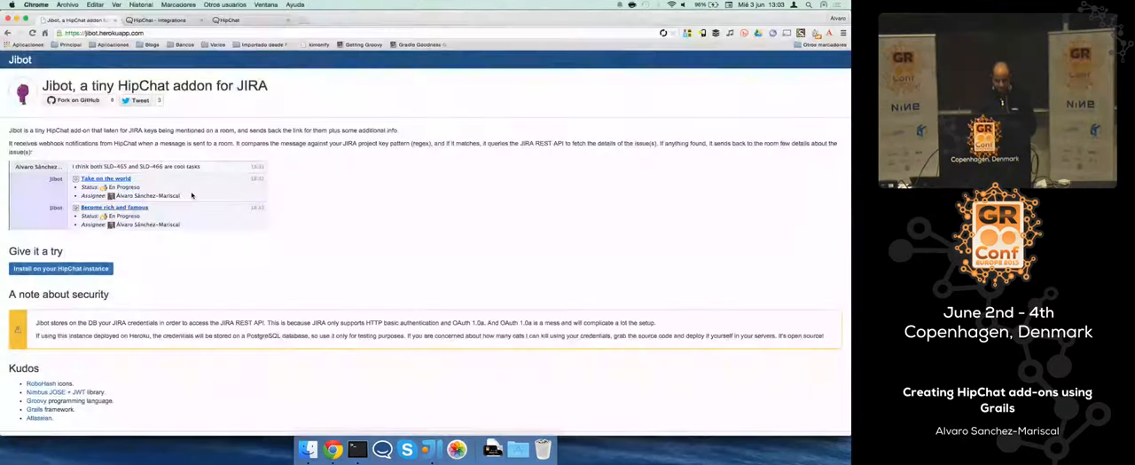
pyautogui.click(357, 447)
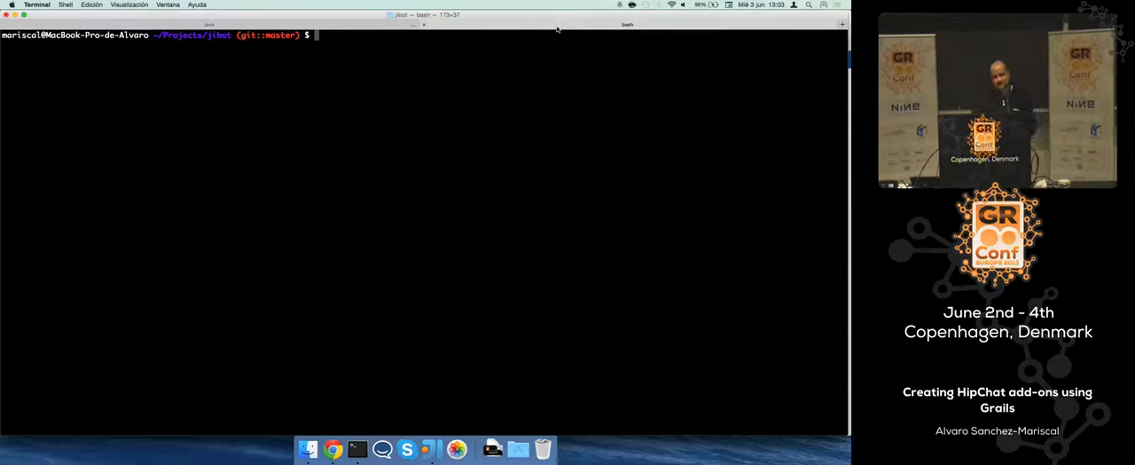
# Start an ngrok tunnel on port 8080 and load Jibot through its public HTTPS forwarding address.
pyautogui.write('ngrok 8080')
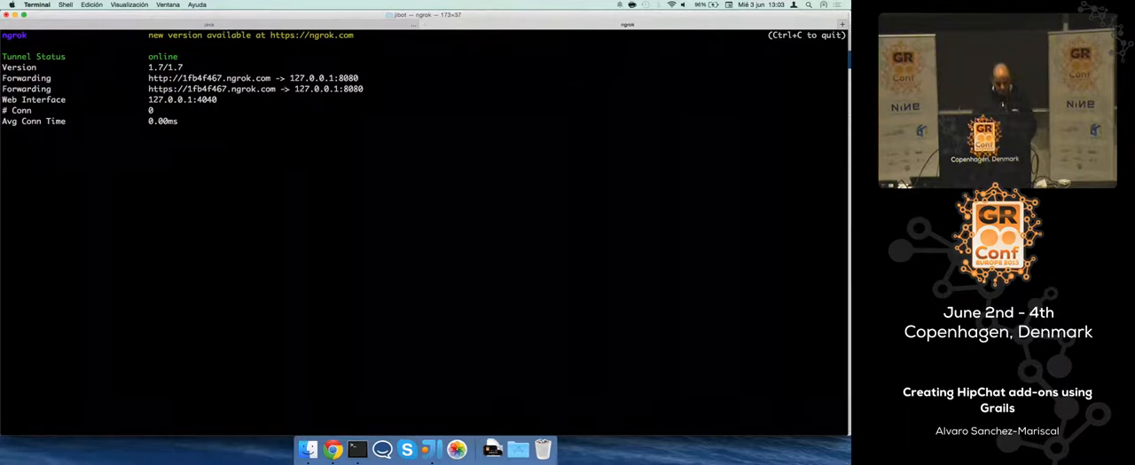
pyautogui.rightClick(204, 88)
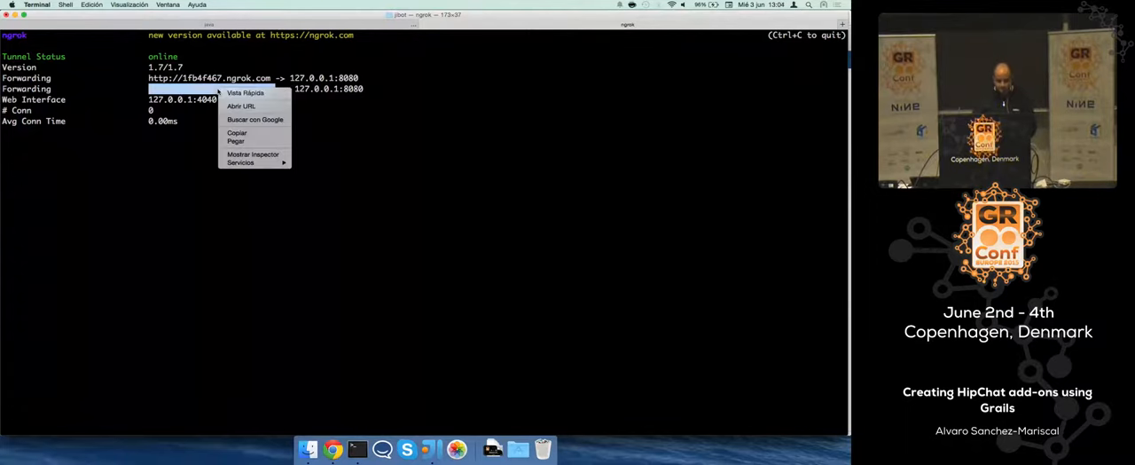
pyautogui.click(241, 106)
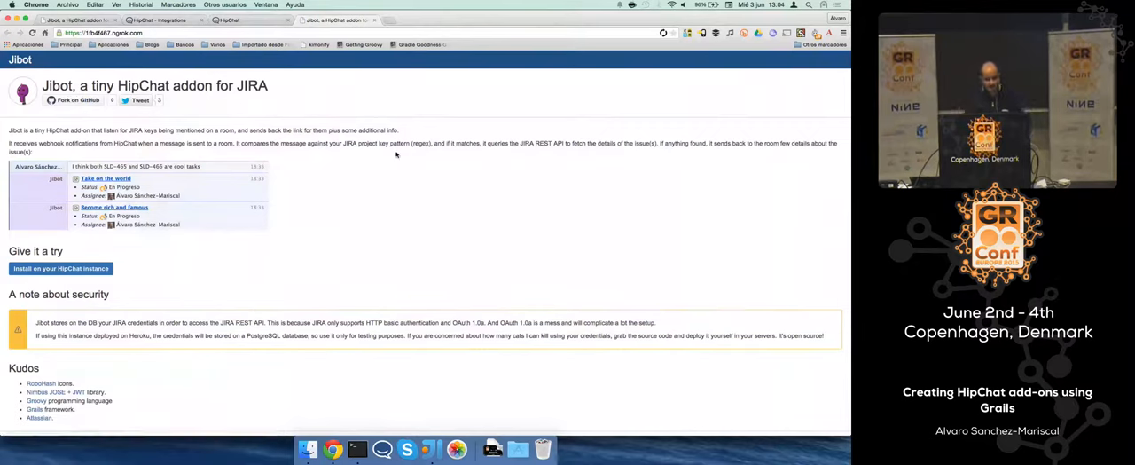
# Switch to the HipChat admin tab showing the Salenda group's installed integrations.
pyautogui.click(107, 32)
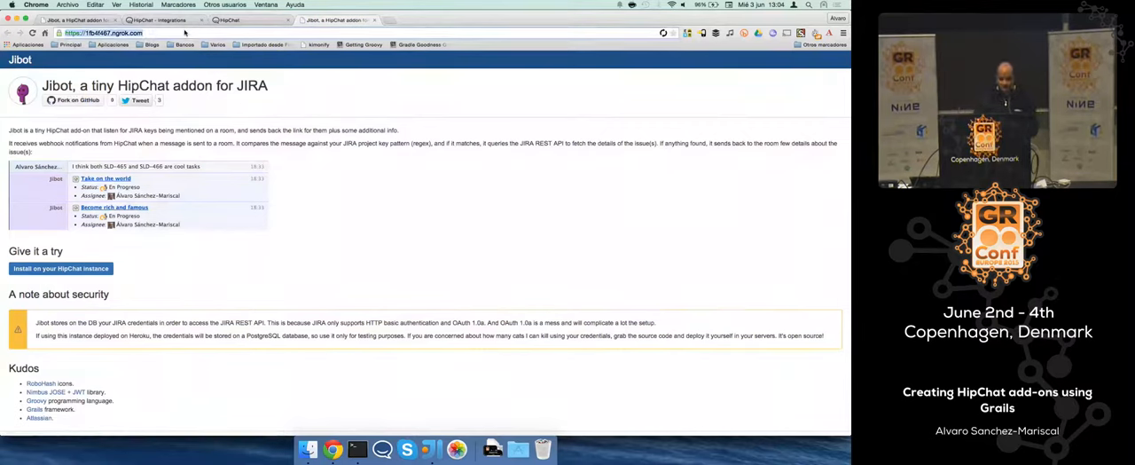
pyautogui.click(133, 32)
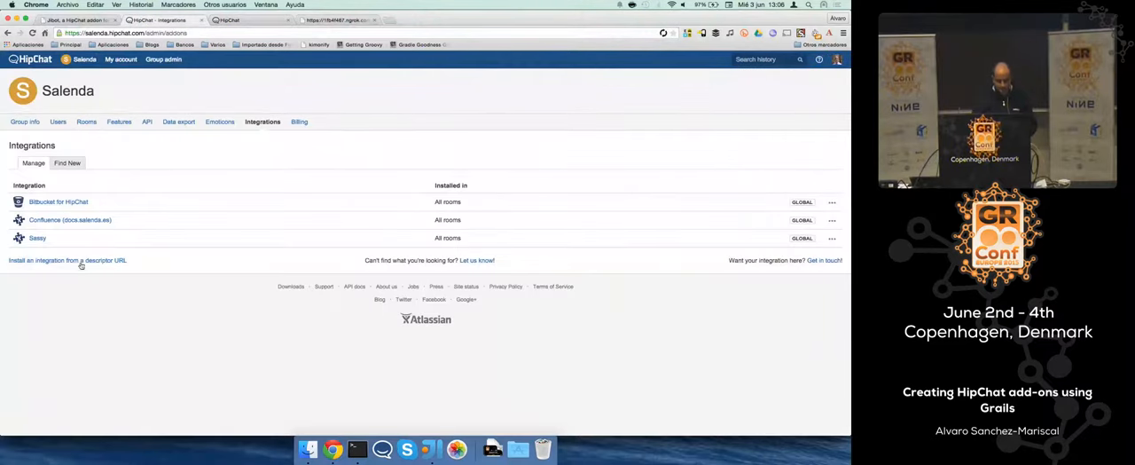
# Add Jibot from its ngrok capabilities descriptor URL and approve installing it.
pyautogui.click(67, 259)
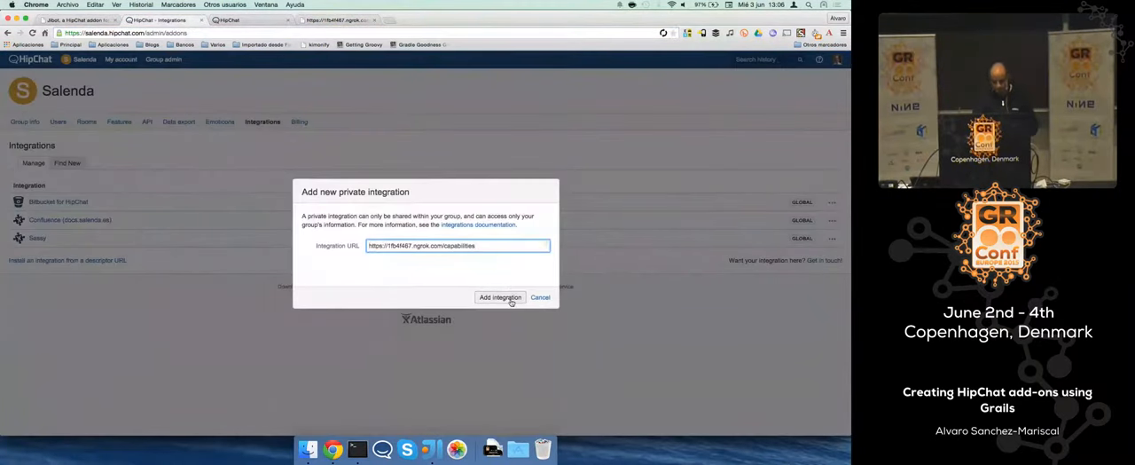
pyautogui.click(501, 298)
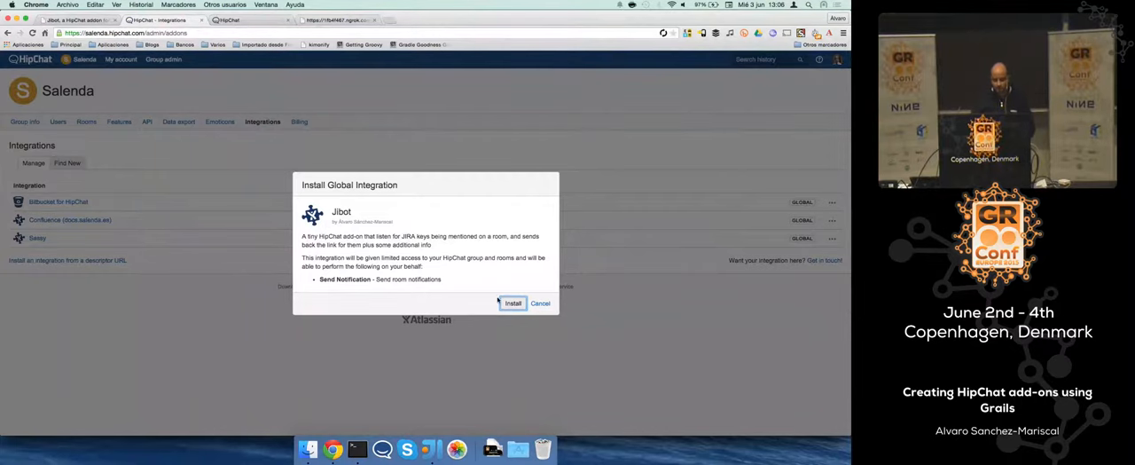
pyautogui.click(513, 304)
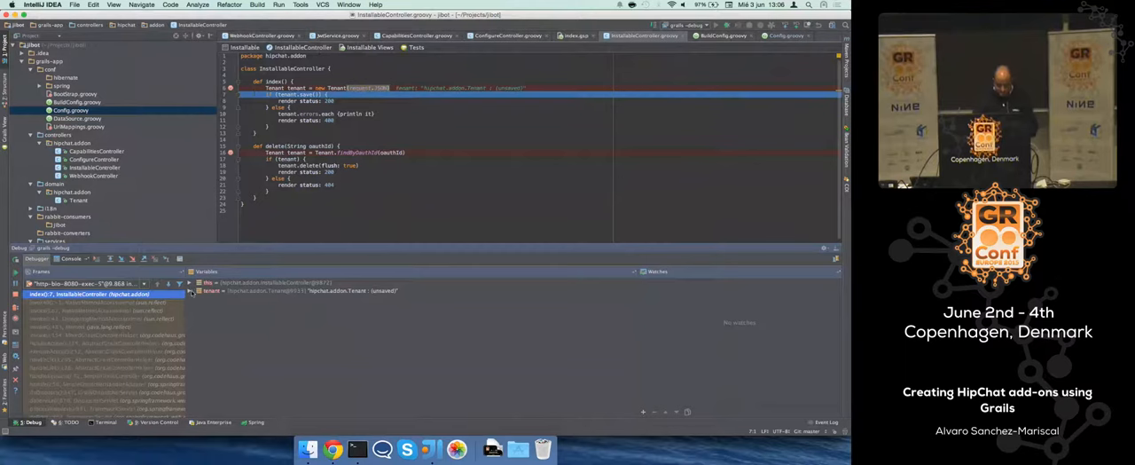
pyautogui.click(199, 291)
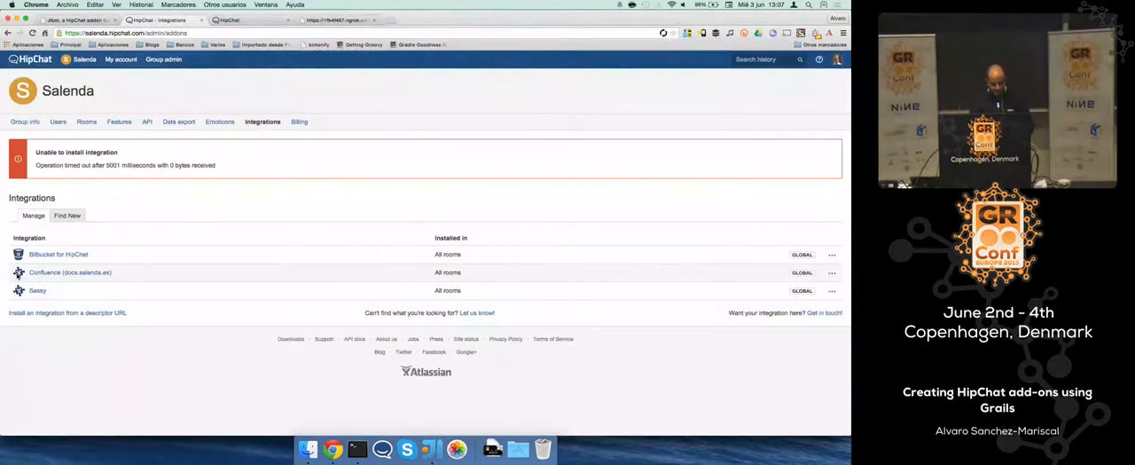
pyautogui.moveTo(105, 327)
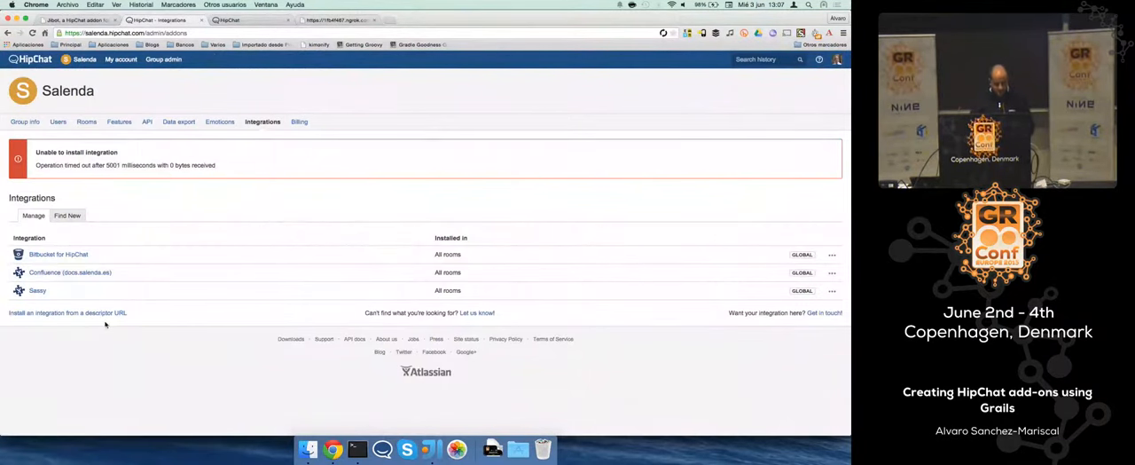
pyautogui.click(67, 312)
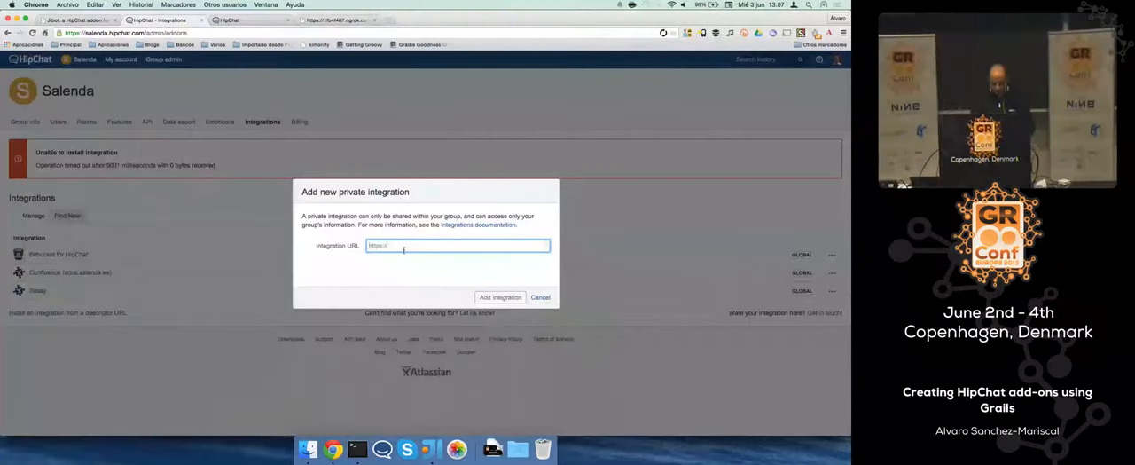
pyautogui.write('https://1fb4f467.ngrok.com/capabilities')
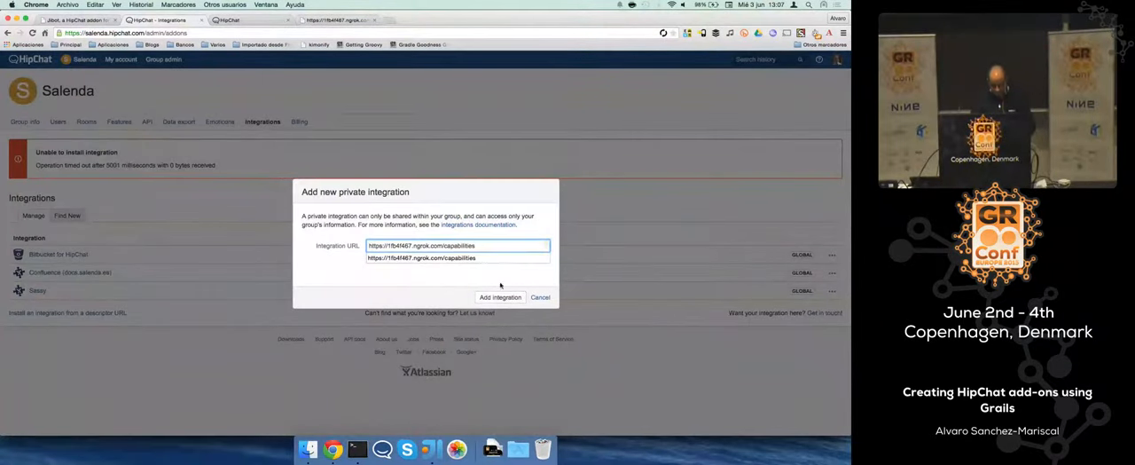
pyautogui.click(500, 298)
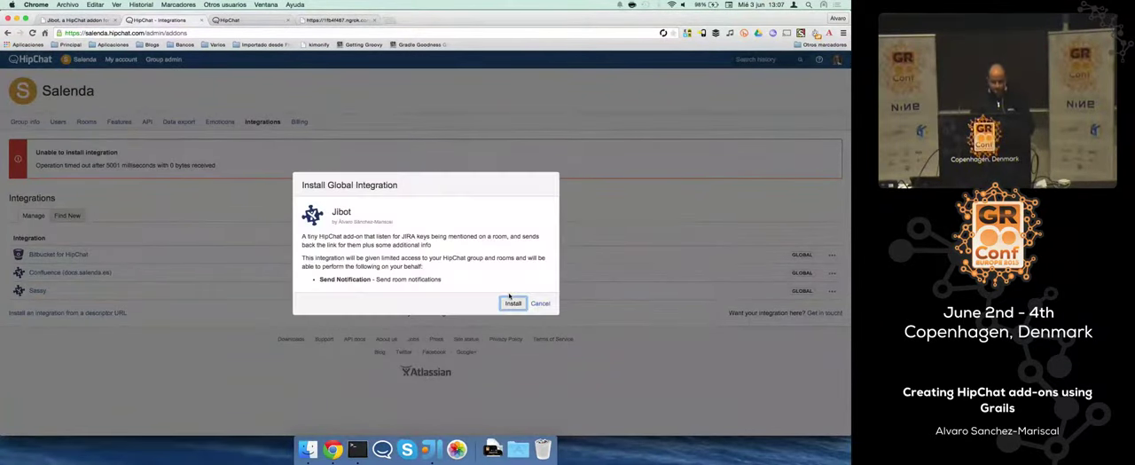
pyautogui.click(512, 301)
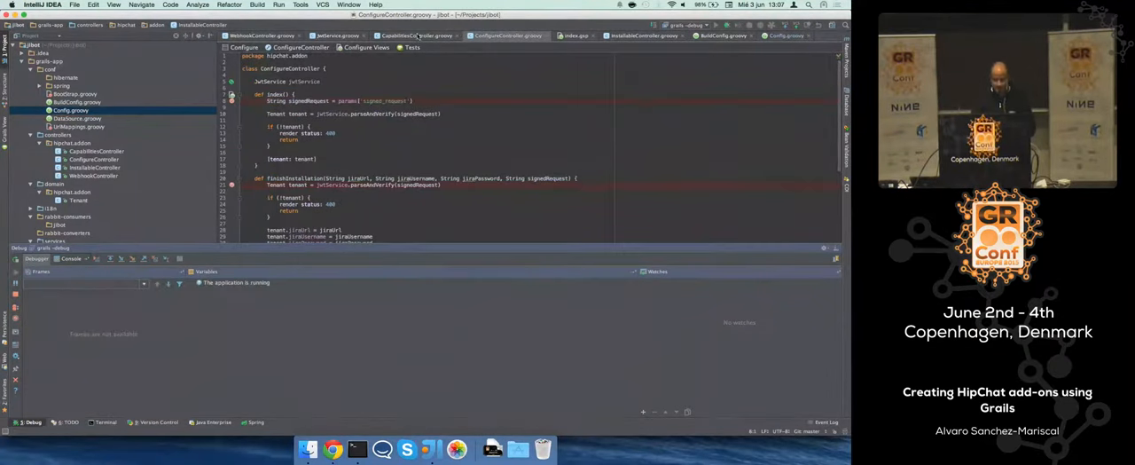
# Review InstallableController, ConfigureController and the configure .gsp view of the add-on.
pyautogui.click(660, 35)
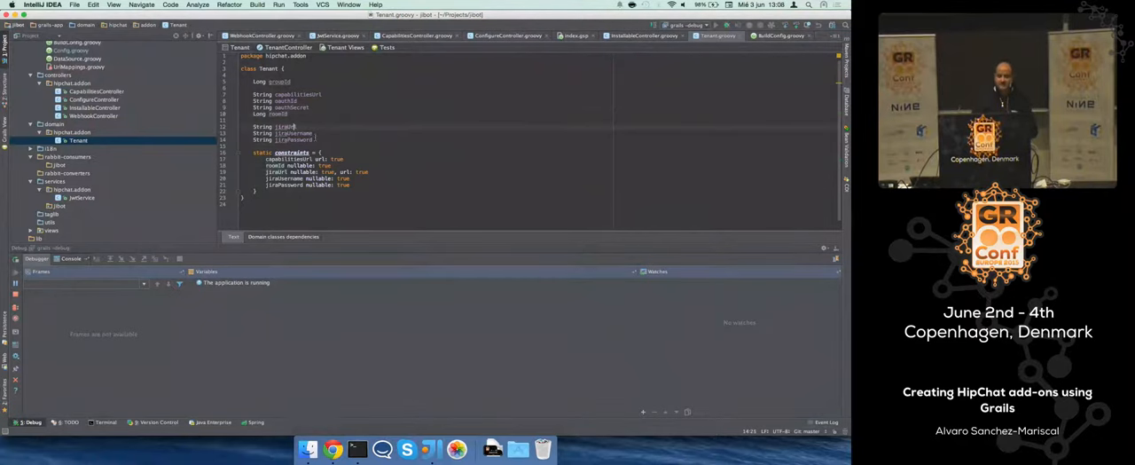
pyautogui.moveTo(252, 126); pyautogui.dragTo(315, 139)
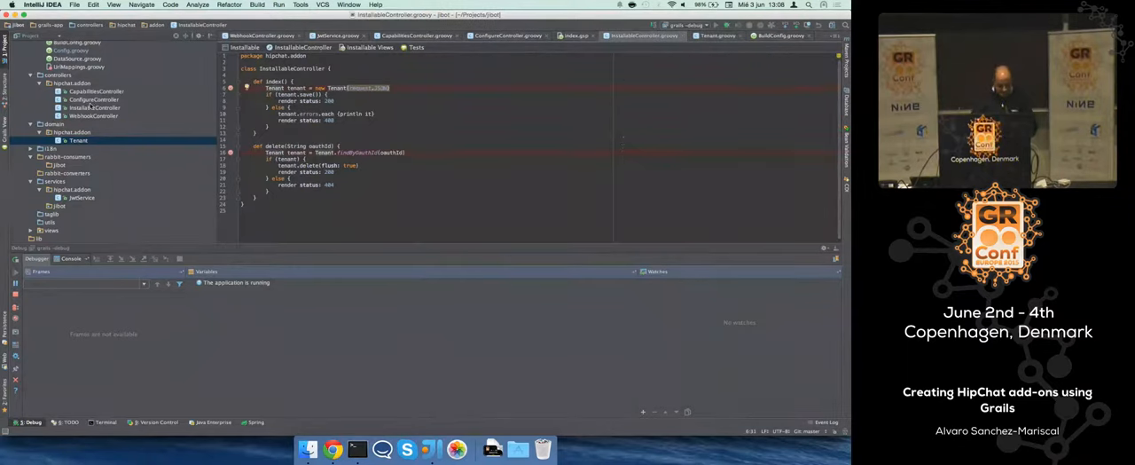
pyautogui.click(92, 99)
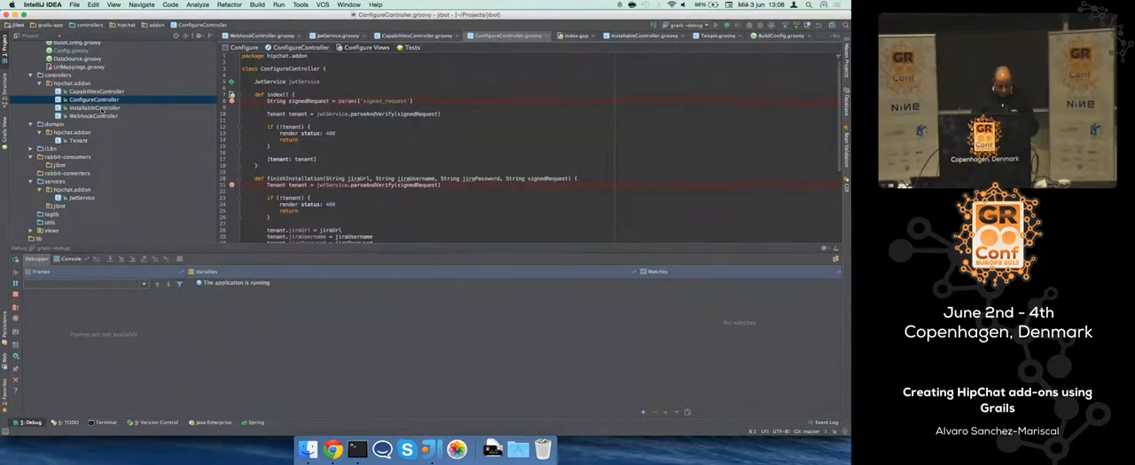
pyautogui.click(89, 106)
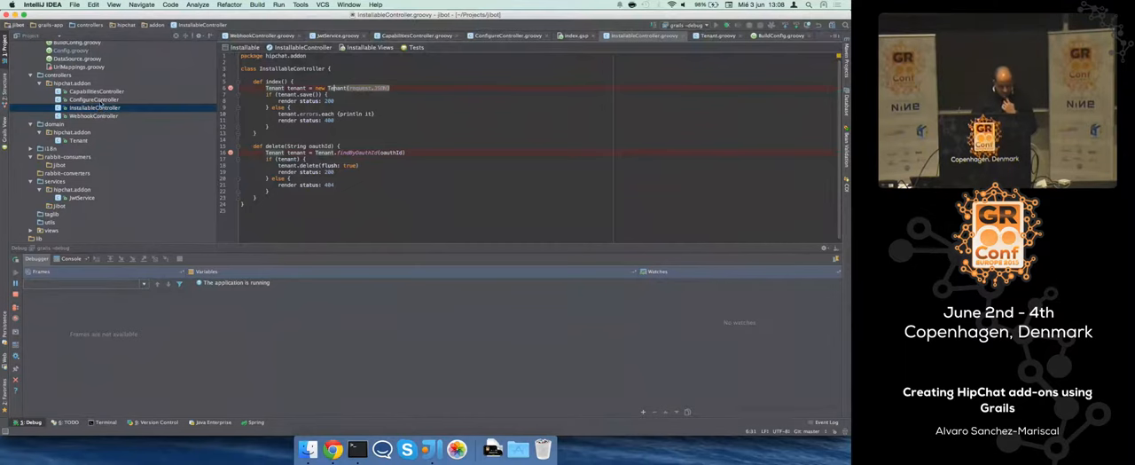
pyautogui.click(89, 100)
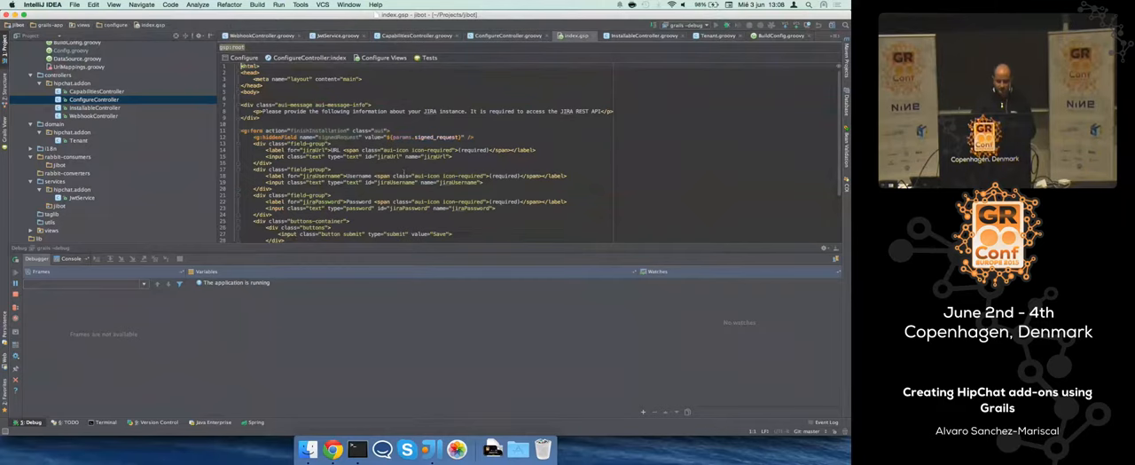
pyautogui.scroll(-3)
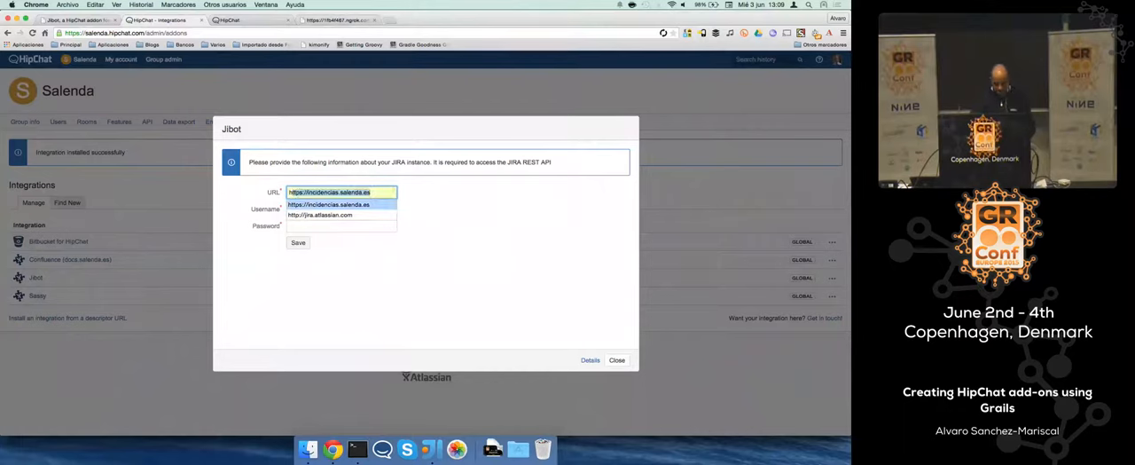
# Pick the saved JIRA instance URL and clear the autofilled password in the Jibot form.
pyautogui.click(340, 209)
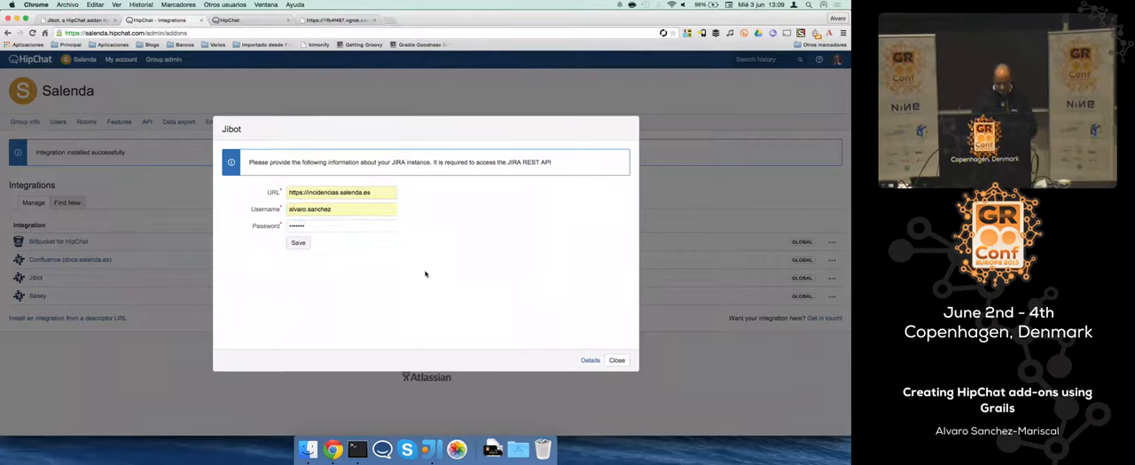
pyautogui.moveTo(438, 241)
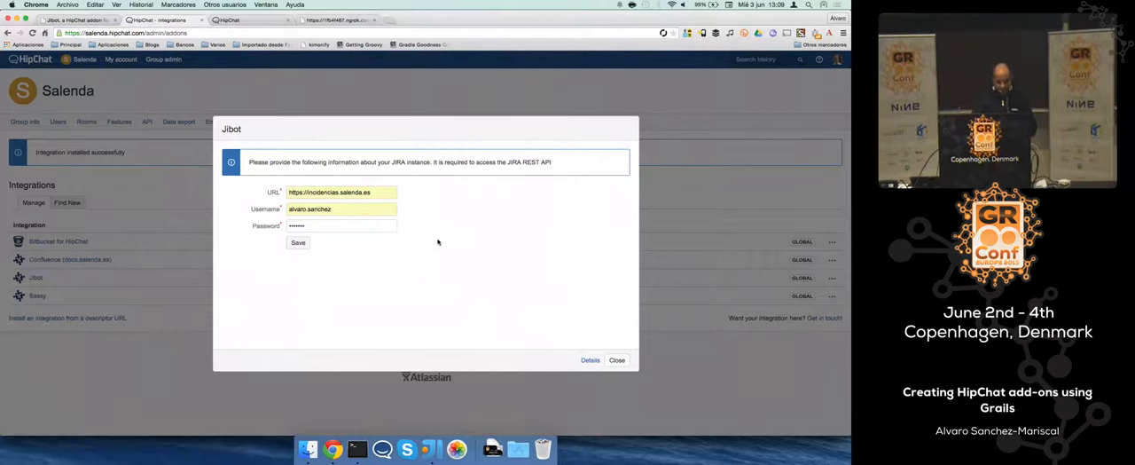
pyautogui.click(340, 225)
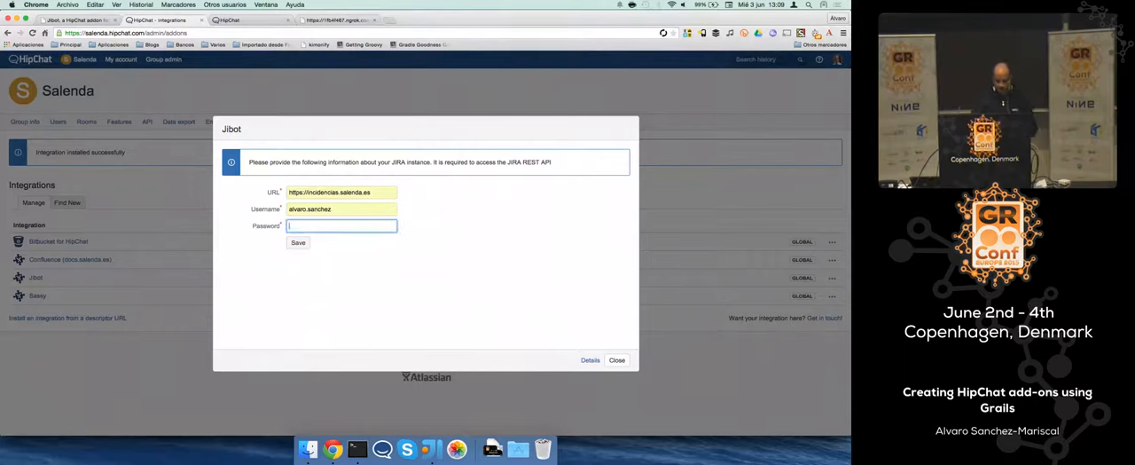
pyautogui.rightClick(341, 225)
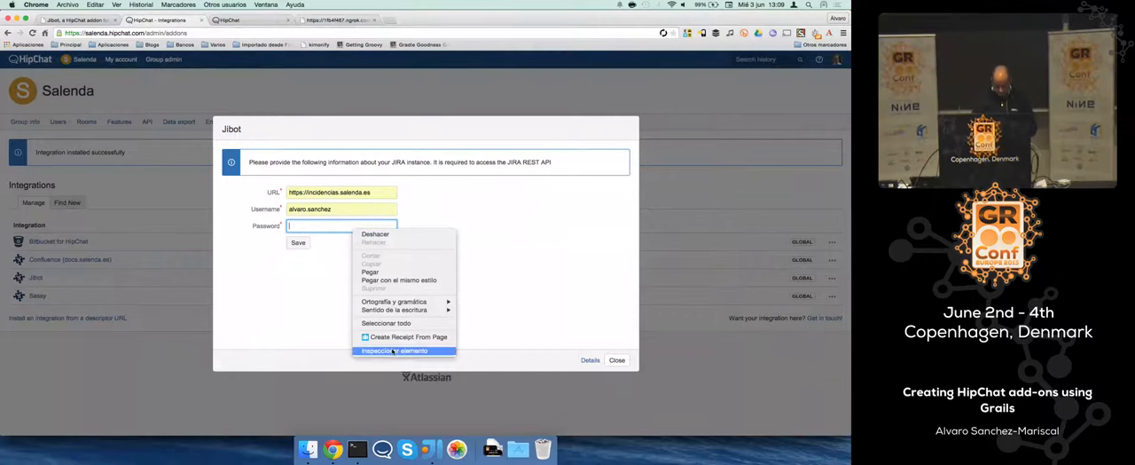
pyautogui.click(397, 351)
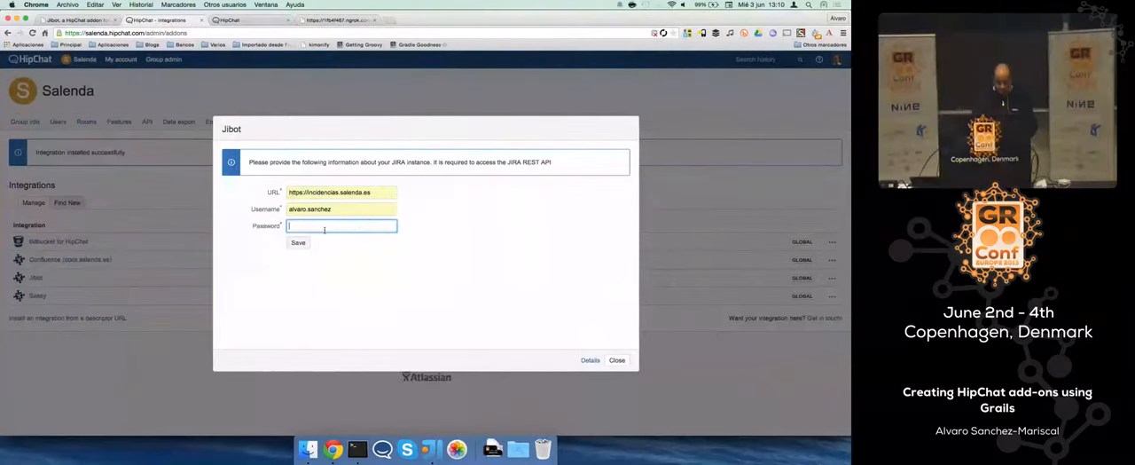
# Enter the JIRA password and save the credentials to finish the Jibot installation.
pyautogui.write('•')
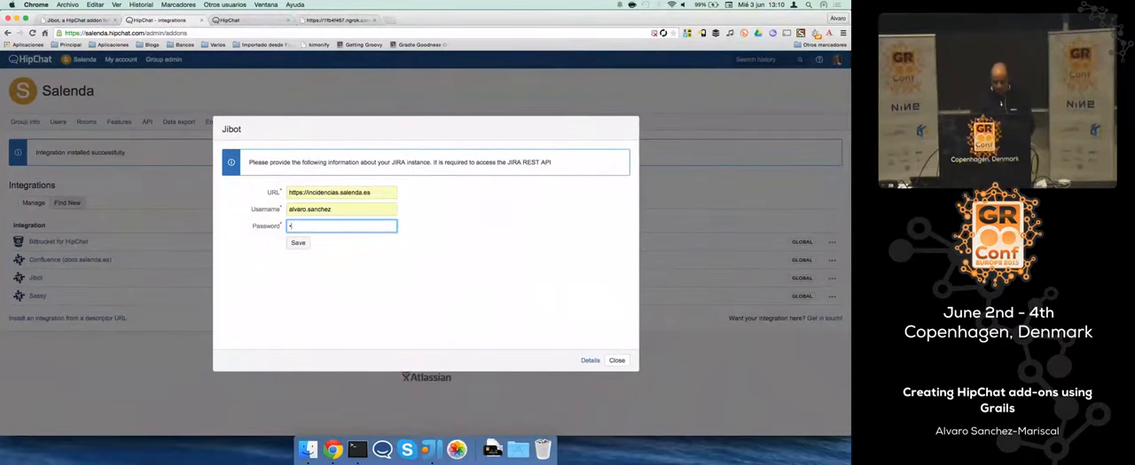
pyautogui.write('••••••')
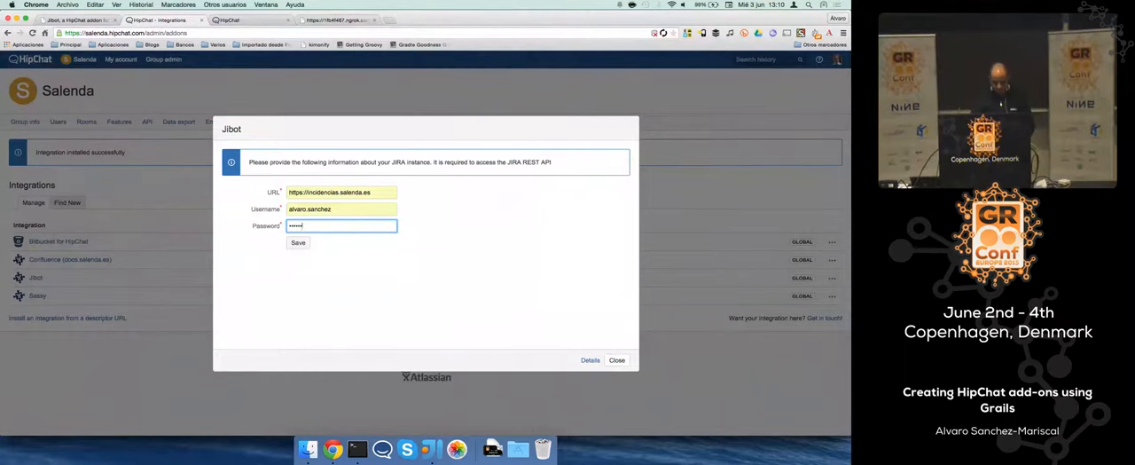
pyautogui.click(298, 243)
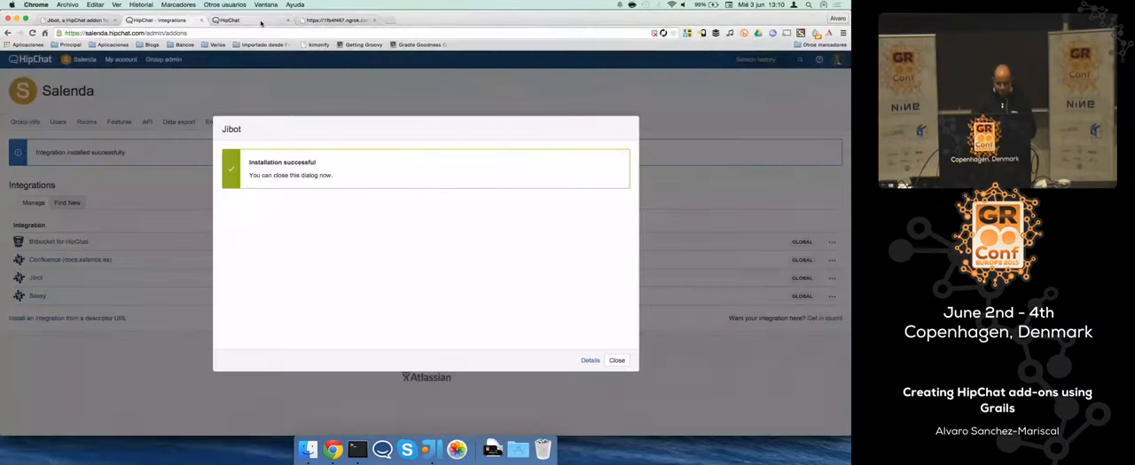
# Greet the Test room with a 'Hell... GR8Conf' message from the HipChat chat box.
pyautogui.click(618, 360)
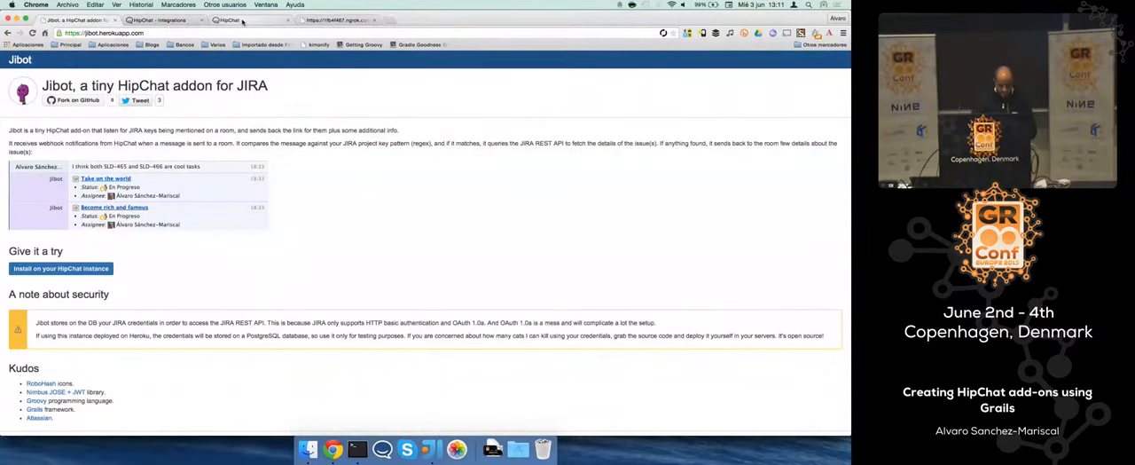
pyautogui.click(234, 18)
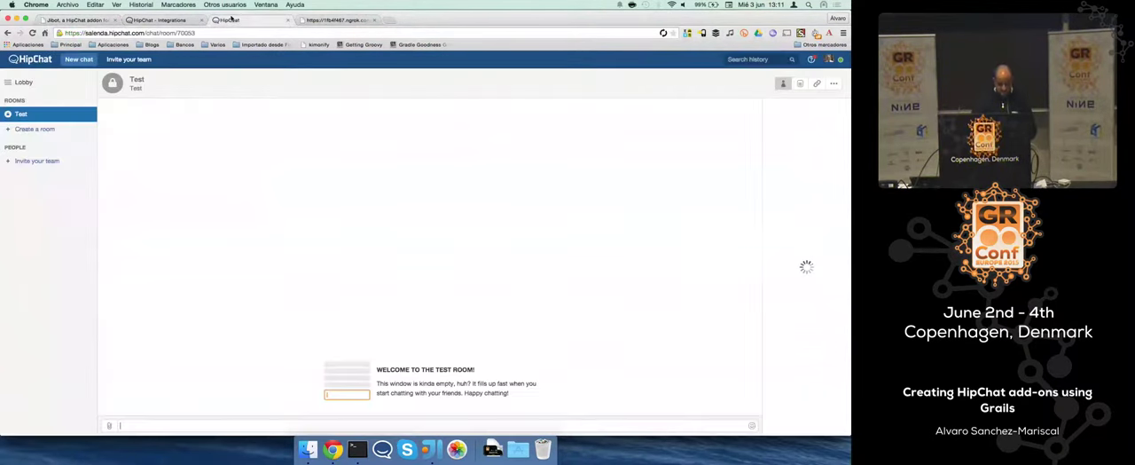
pyautogui.write('HYello')
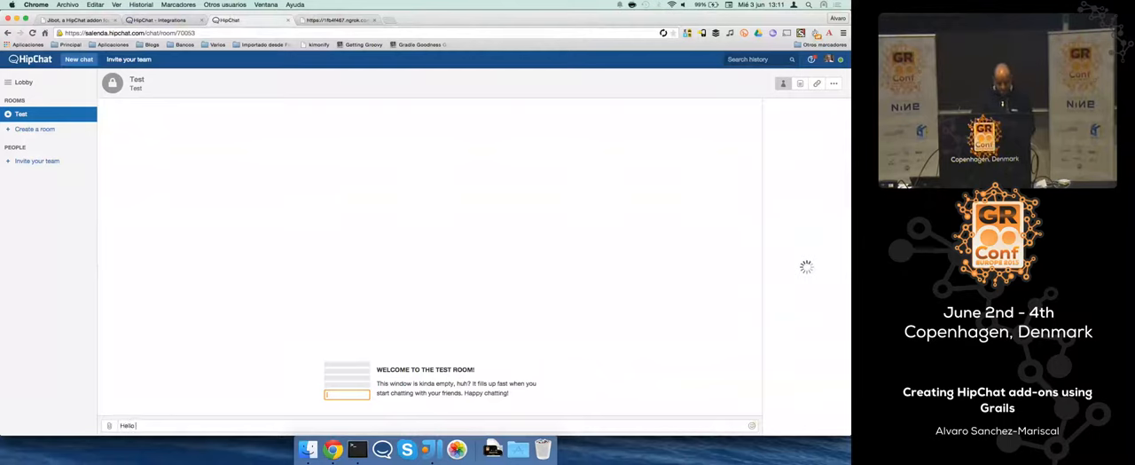
pyautogui.write('GR8Conf')
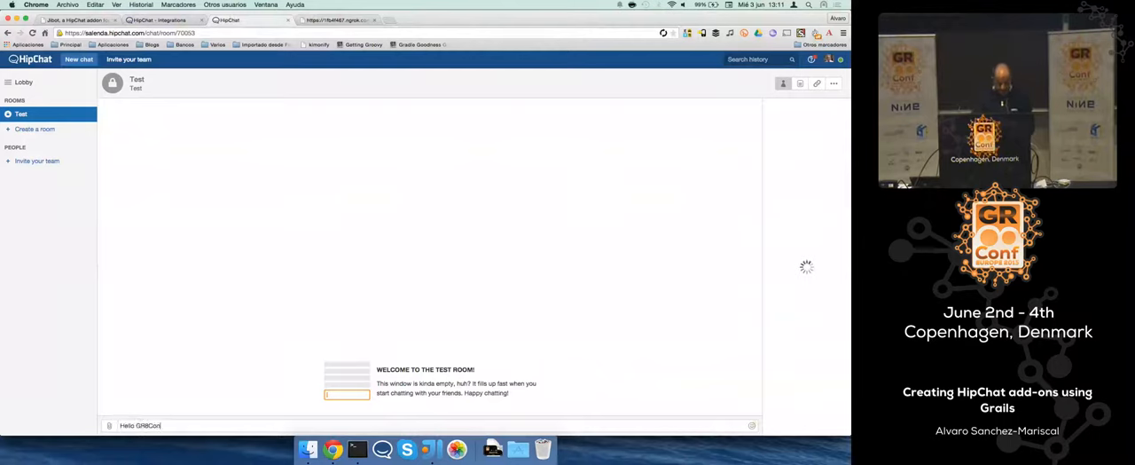
pyautogui.write('f, I think S')
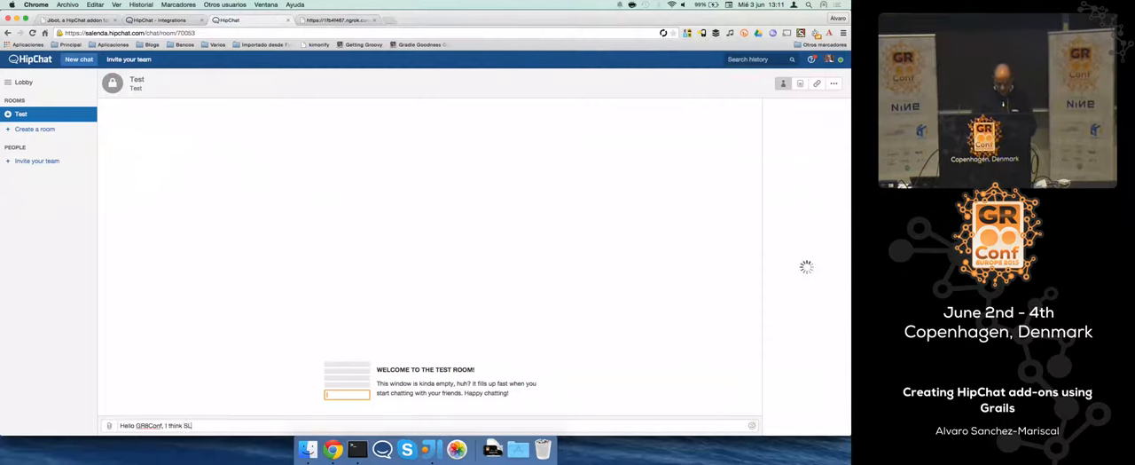
# Post a message mentioning issue key SLD-465 so Jibot replies with the issue card.
pyautogui.write('5LD-46')
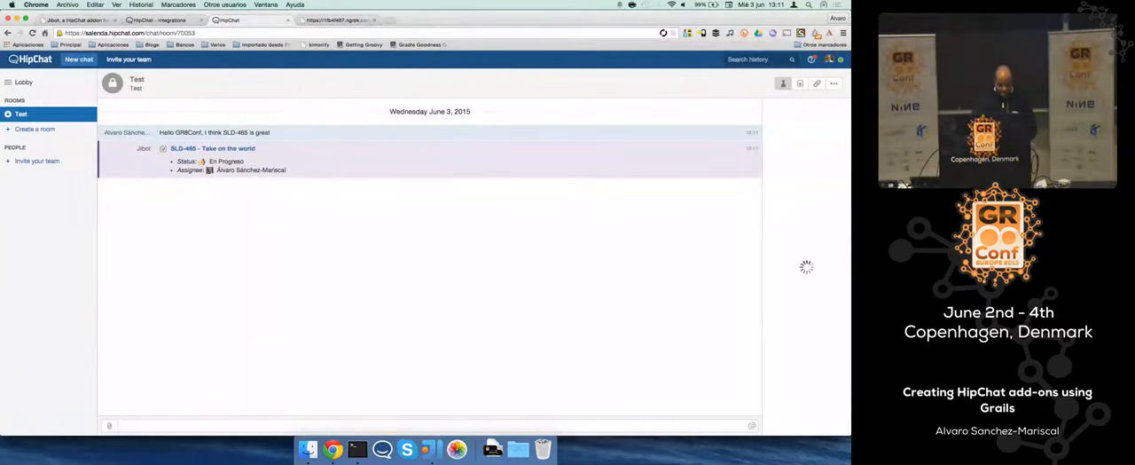
pyautogui.write('asdadsasdasd')
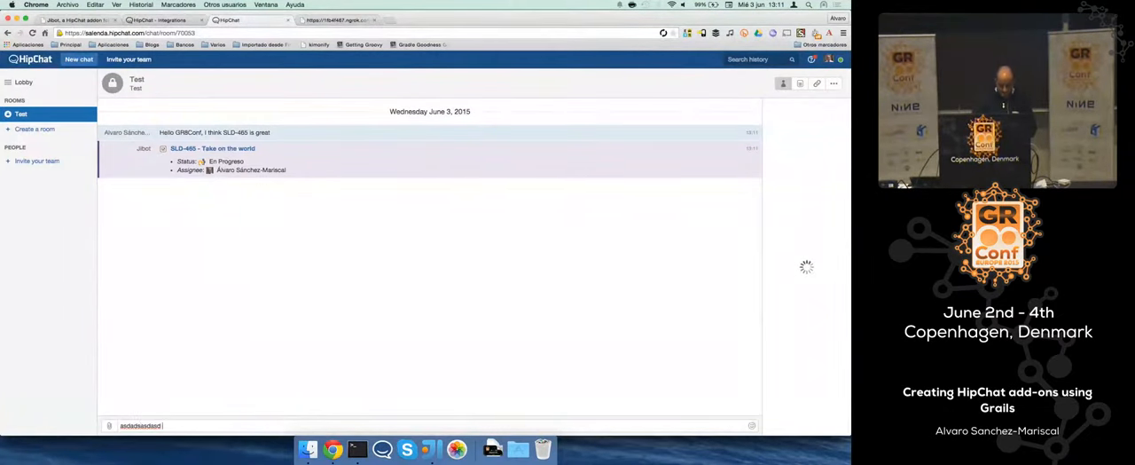
pyautogui.write('SLD-')
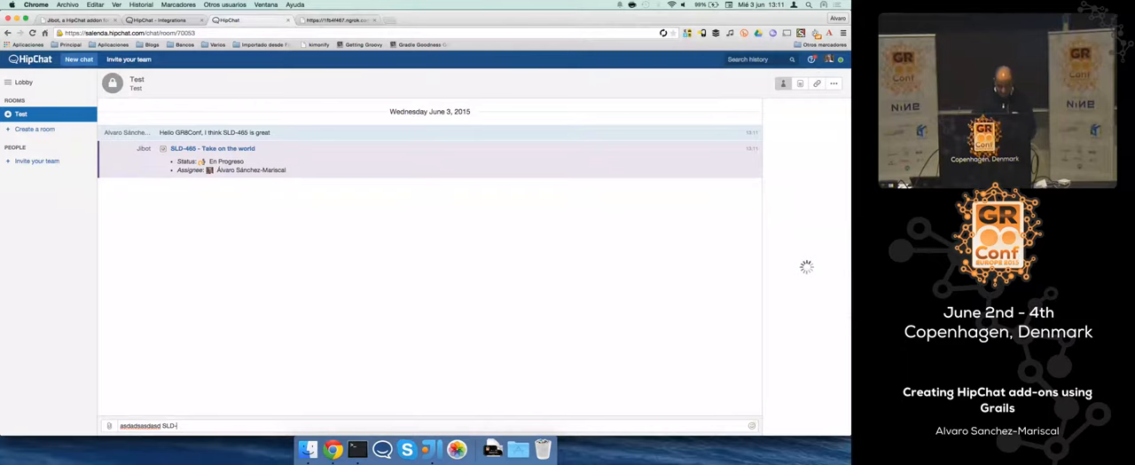
pyautogui.write('465')
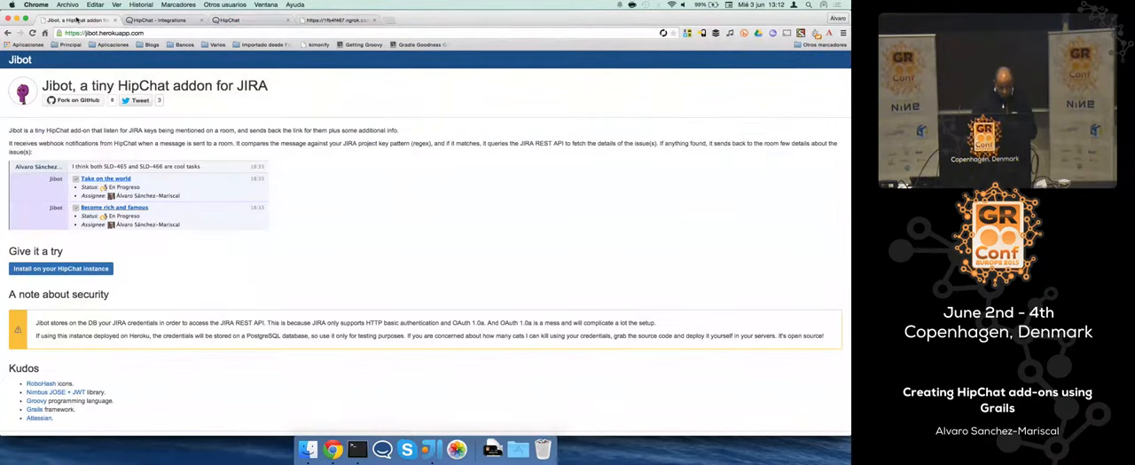
# Show the jibot.herokuapp.com landing page for the tiny HipChat add-on for JIRA.
pyautogui.click(249, 19)
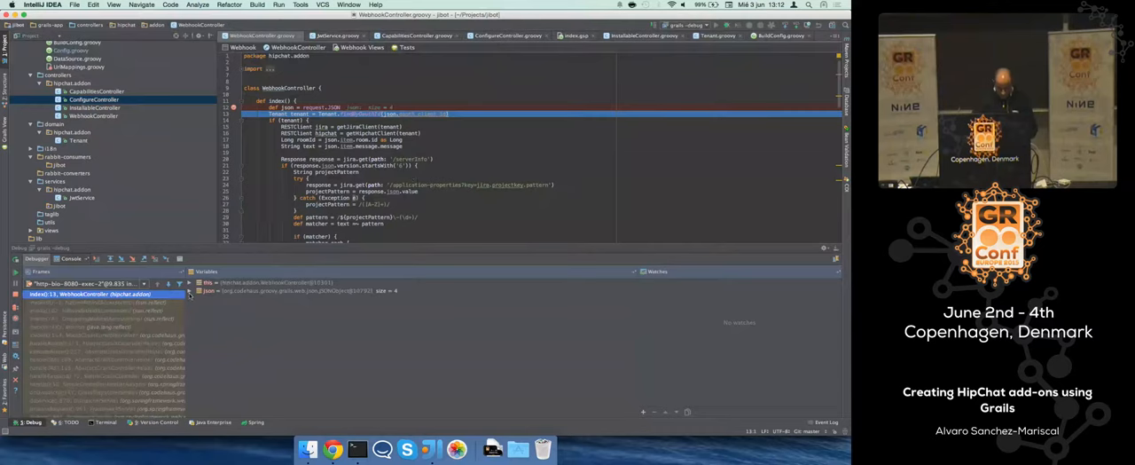
# Resume the paused webhook handler and scroll down to WebhookController's sendMessage and getMessageUrl methods.
pyautogui.click(196, 291)
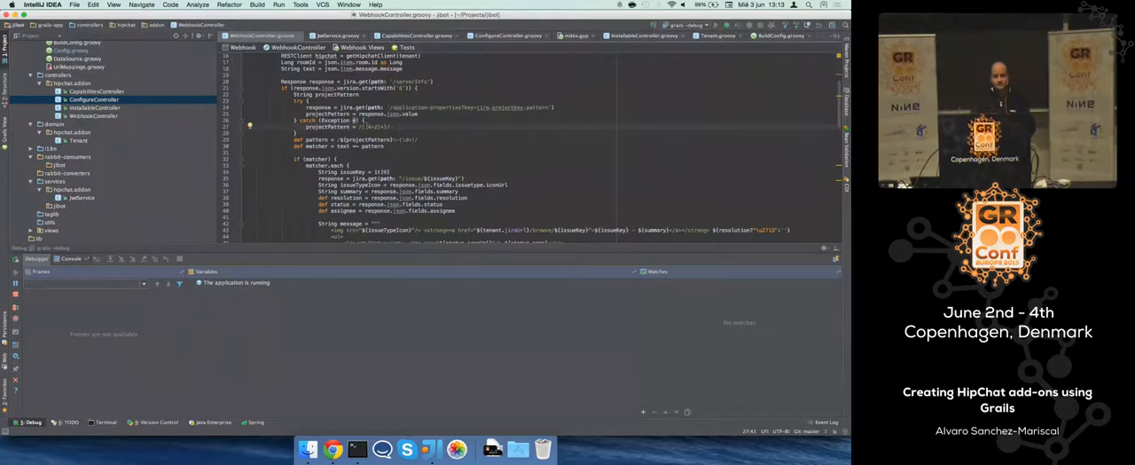
pyautogui.scroll(-3)
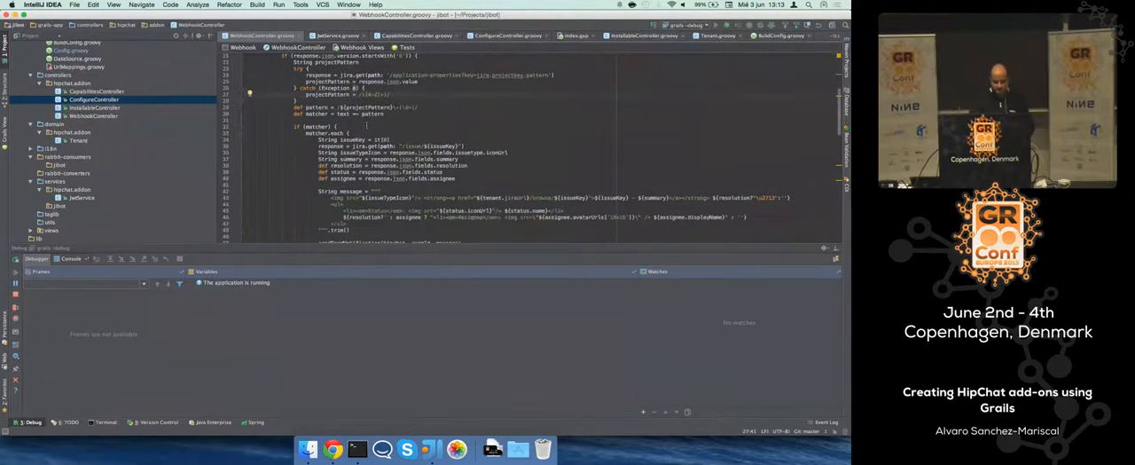
pyautogui.scroll(-3)
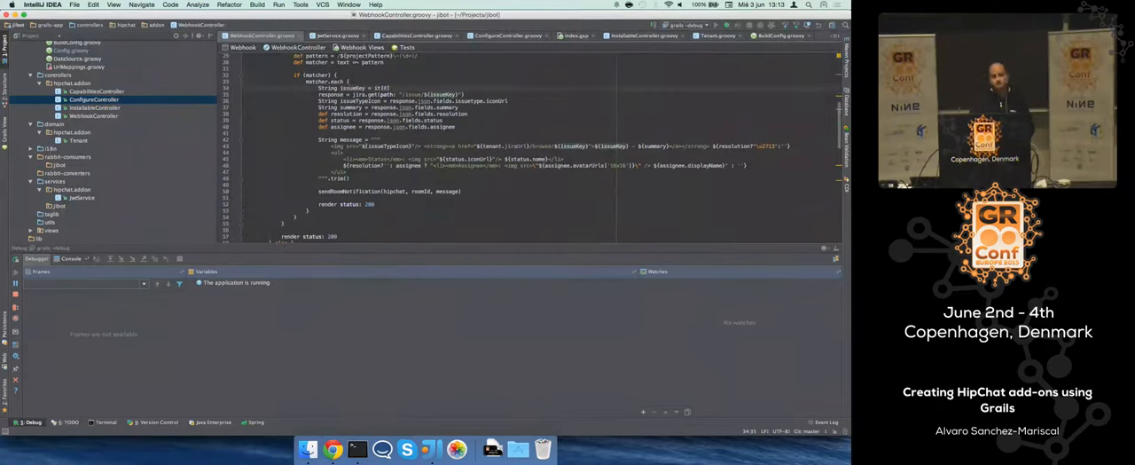
pyautogui.scroll(-3)
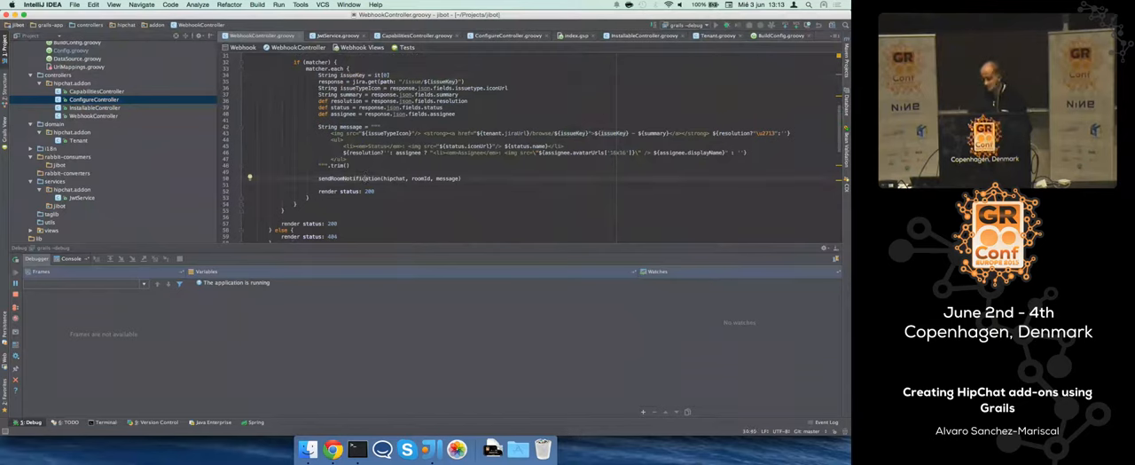
pyautogui.scroll(-3)
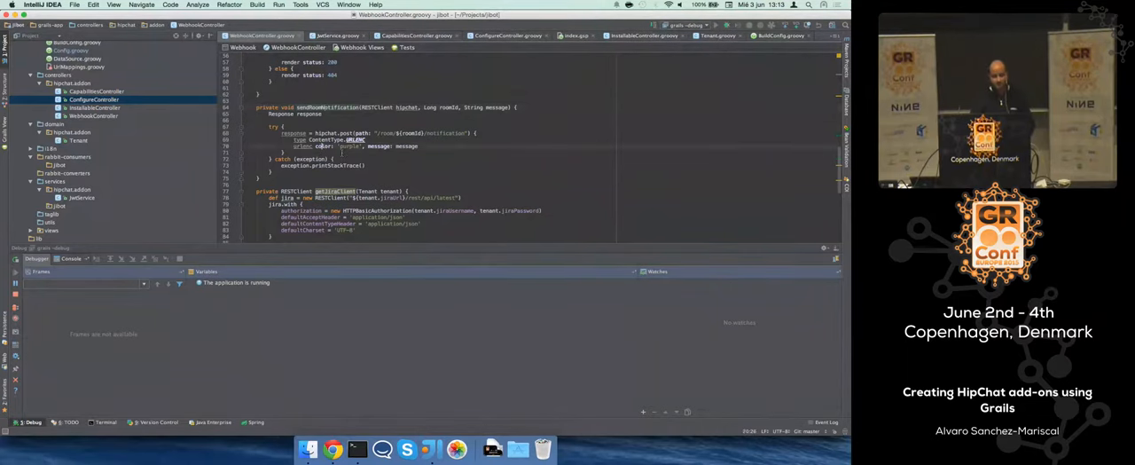
pyautogui.click(333, 449)
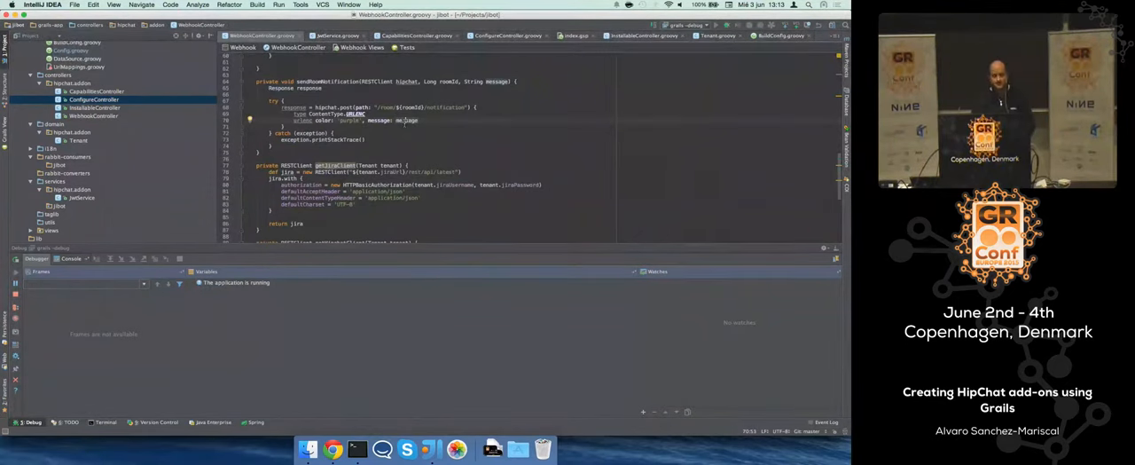
pyautogui.scroll(-3)
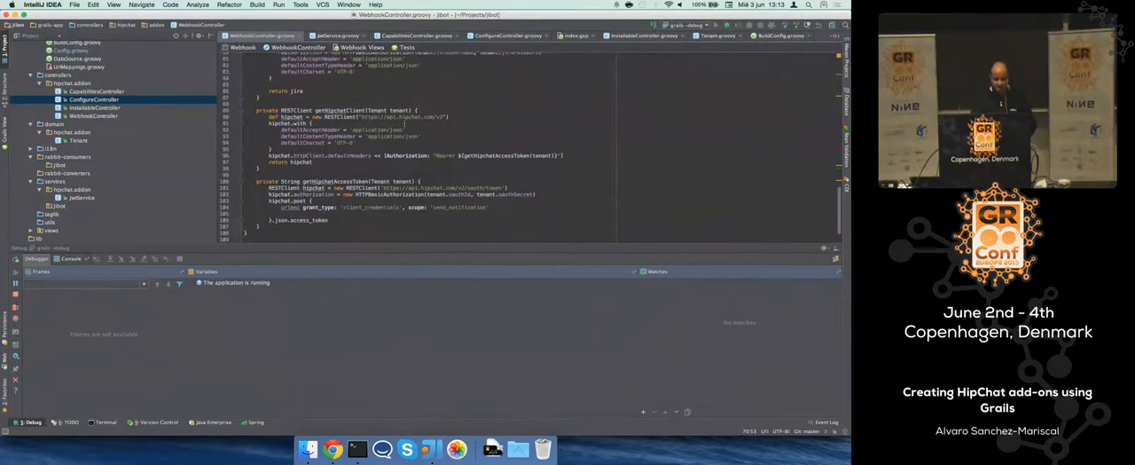
pyautogui.click(334, 449)
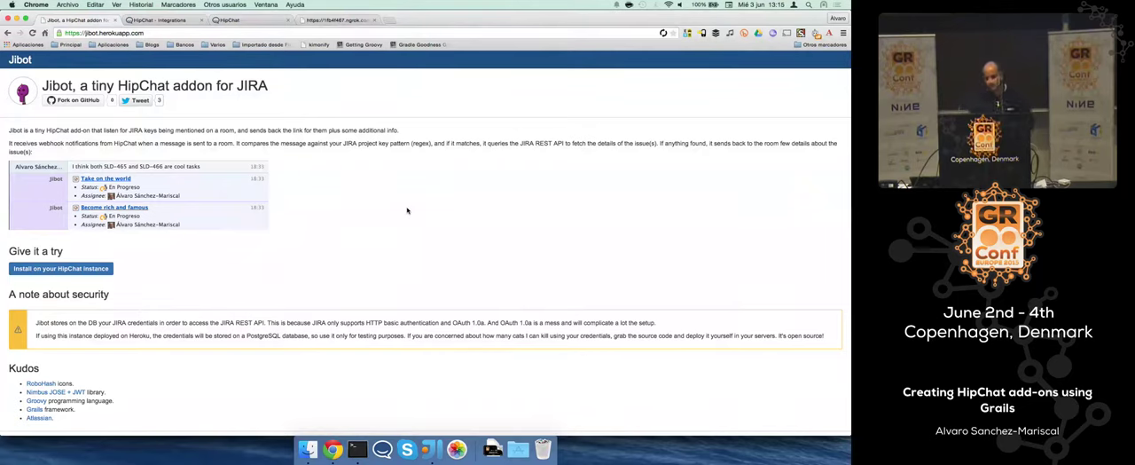
# Switch back to the HipChat Test room showing Jibot's issue replies.
pyautogui.click(249, 21)
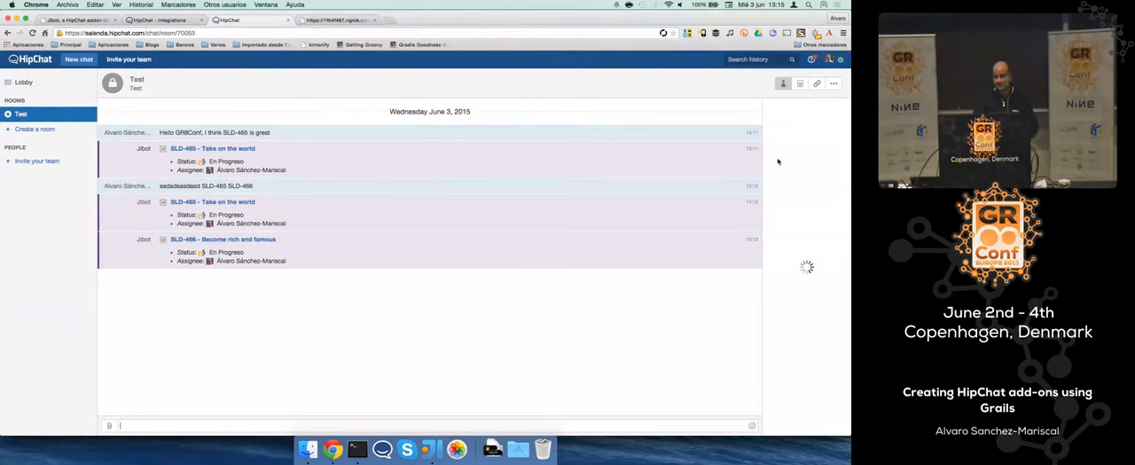
pyautogui.moveTo(241, 275)
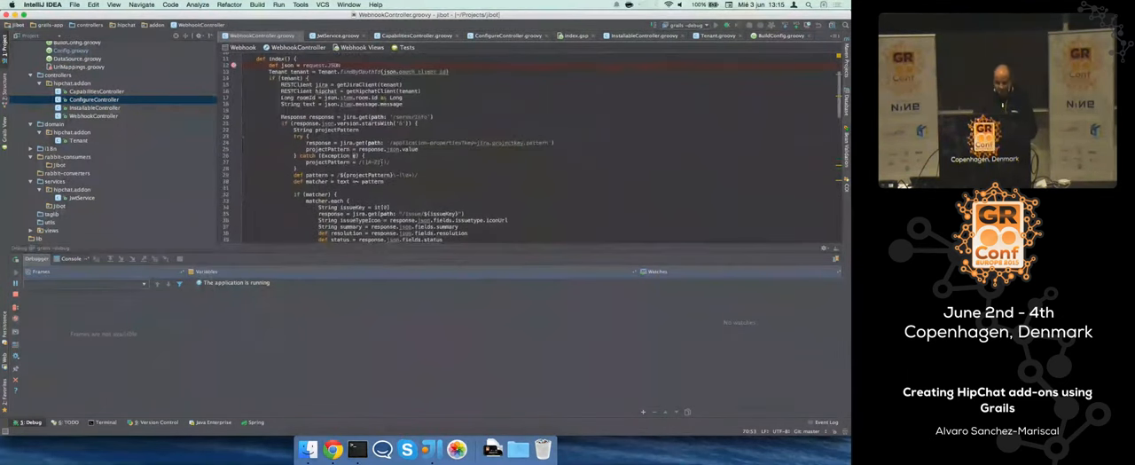
pyautogui.scroll(-3)
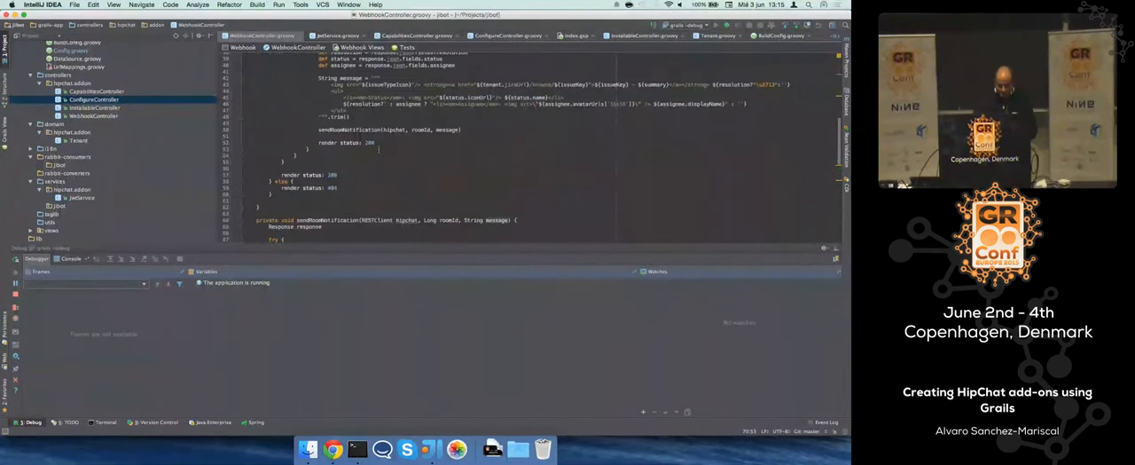
pyautogui.click(332, 449)
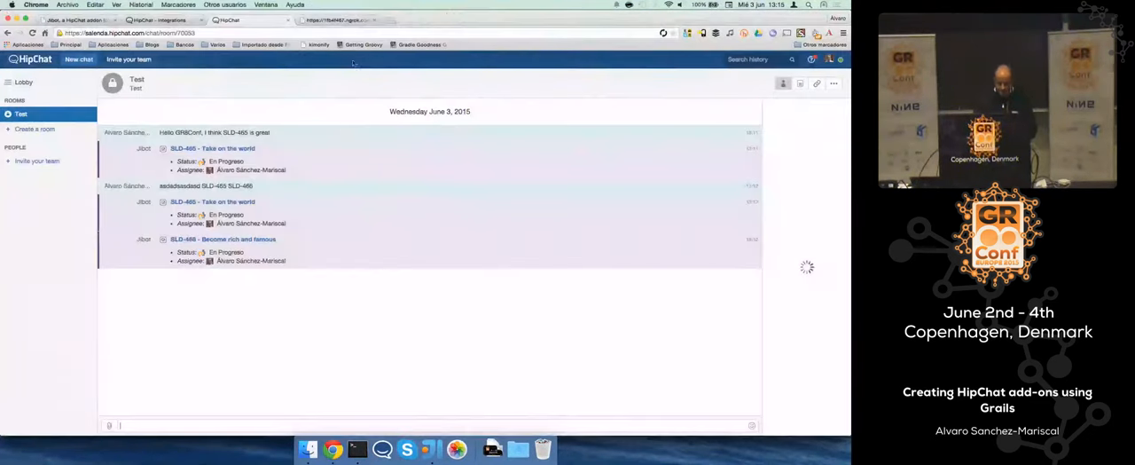